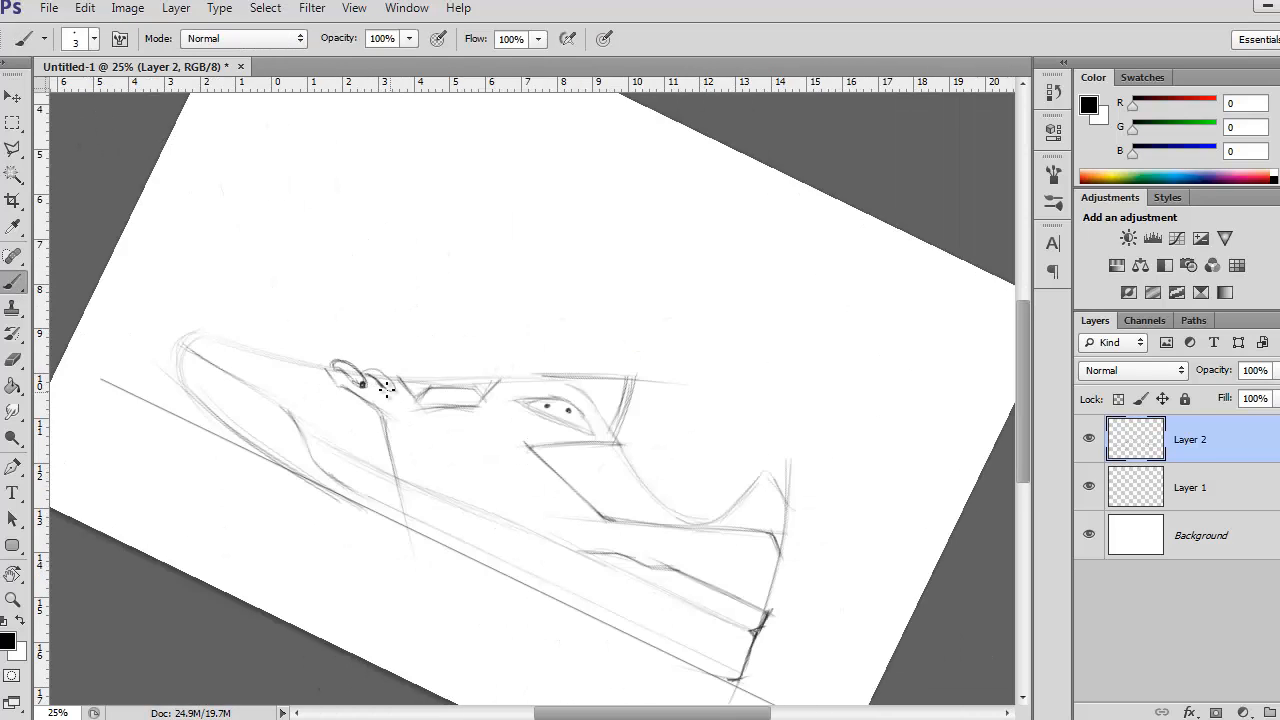
# Step: Paint a flat red fill stroke across the sneaker sketch on a new layer
pyautogui.moveTo(390, 385); pyautogui.dragTo(470, 385)
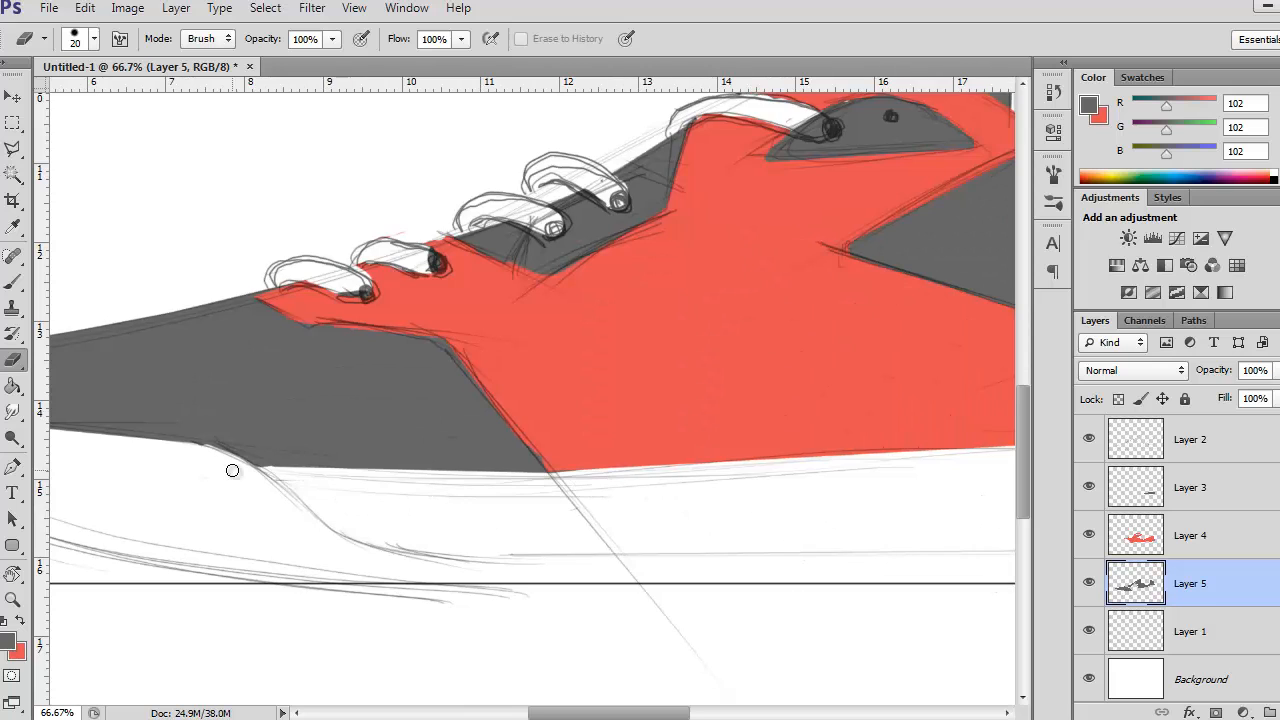
# Step: Scroll across the workspace to the opened black honeycomb metal mesh document
pyautogui.hscroll(3)
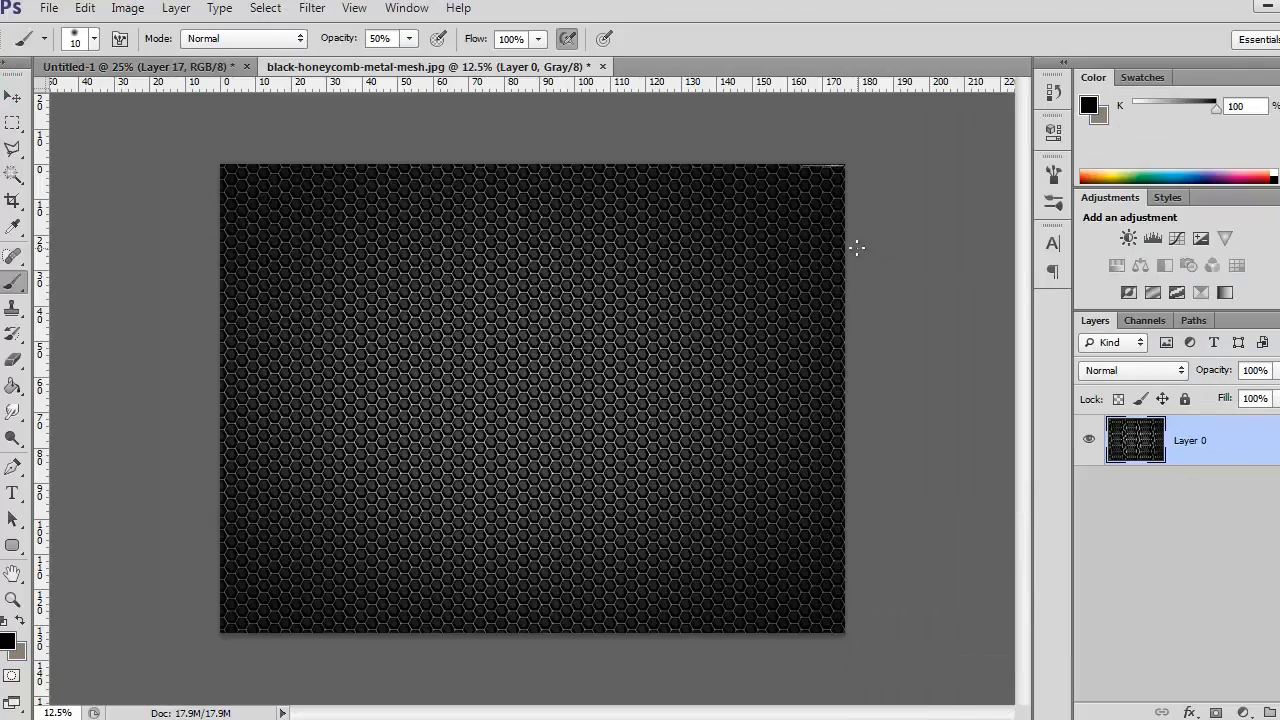
# Step: Apply a tonal adjustment from Image > Adjustments to the honeycomb mesh photo
pyautogui.click(118, 8)
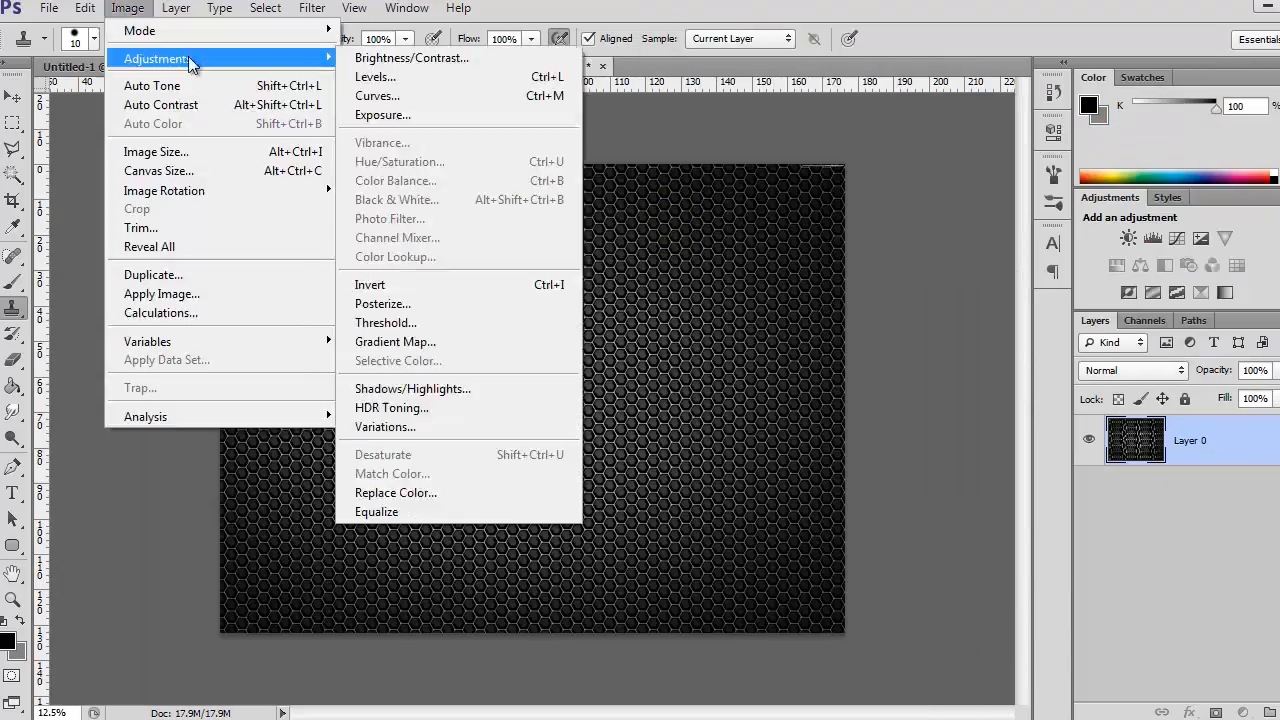
pyautogui.click(399, 161)
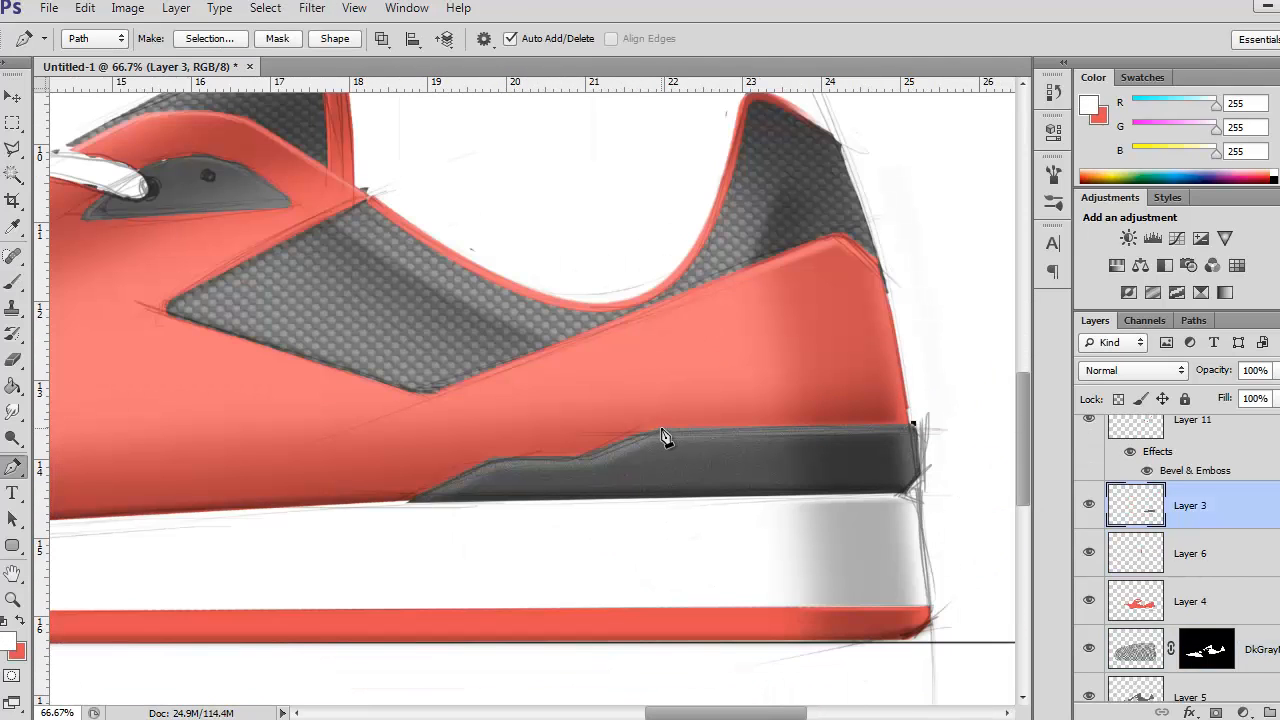
# Step: Outline the area above the dark heel strip and start a 4.1-pixel Gaussian Blur
pyautogui.click(1193, 320)
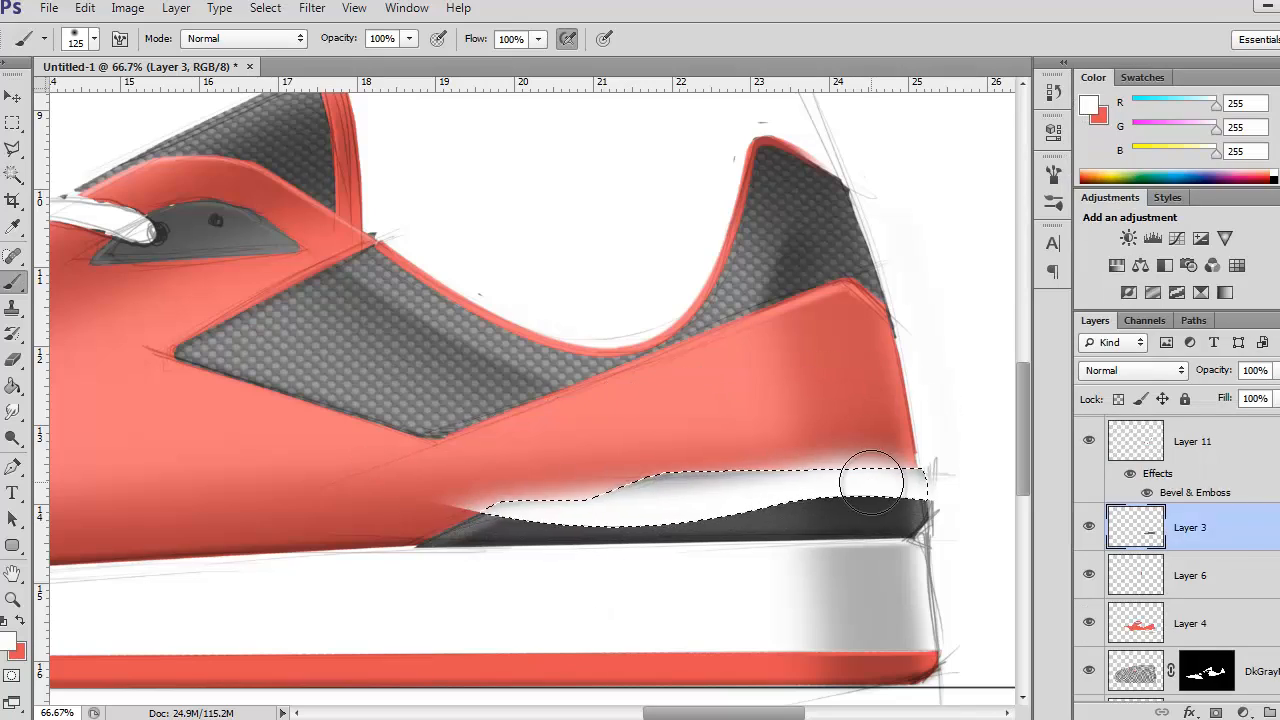
pyautogui.click(312, 8)
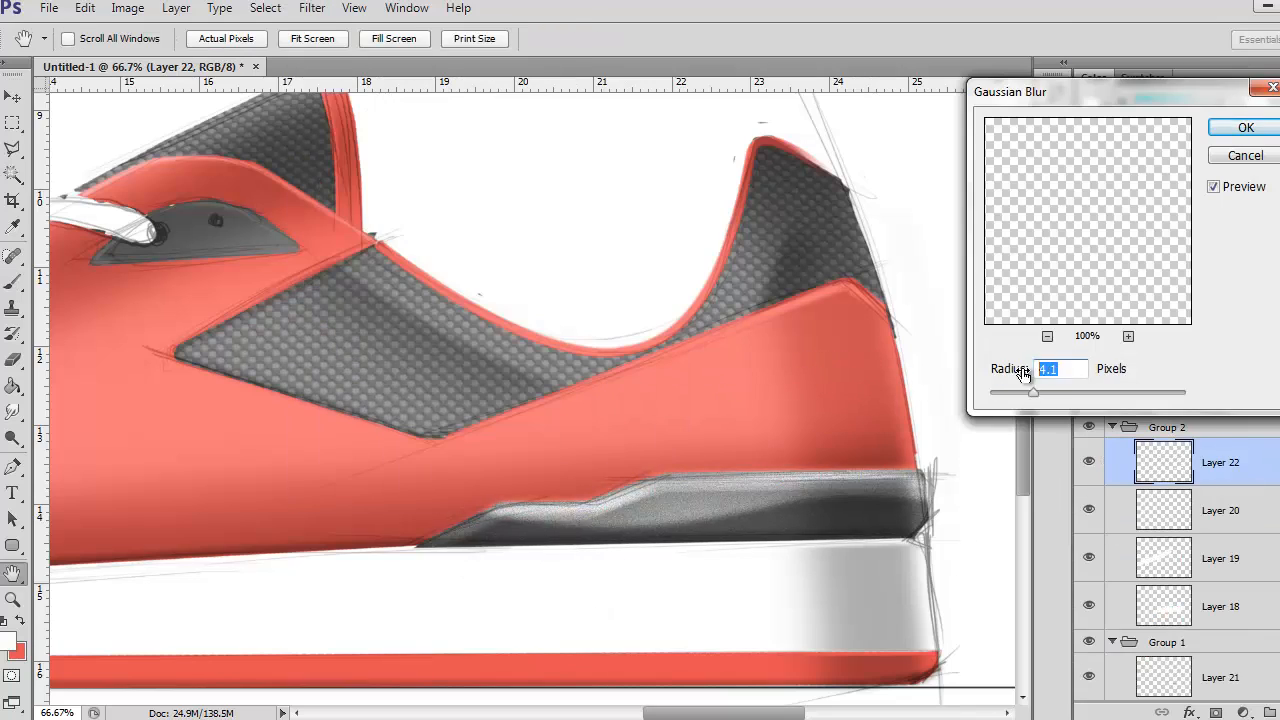